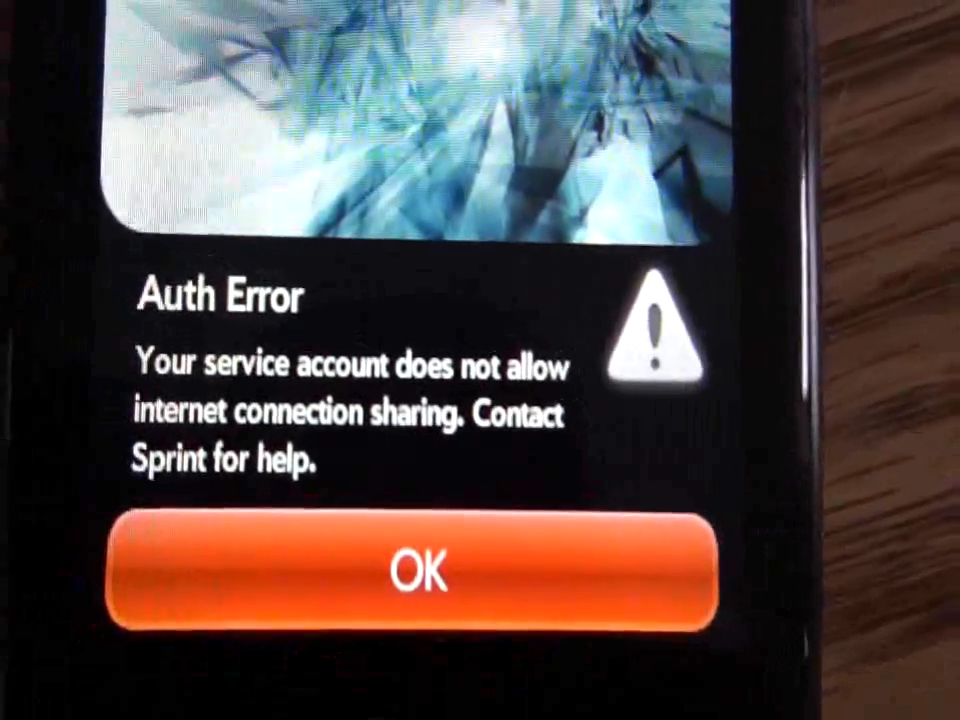
Step: Dismiss the connection-sharing Auth Error and swipe the Launcher toward My Tether
left_click(410, 575)
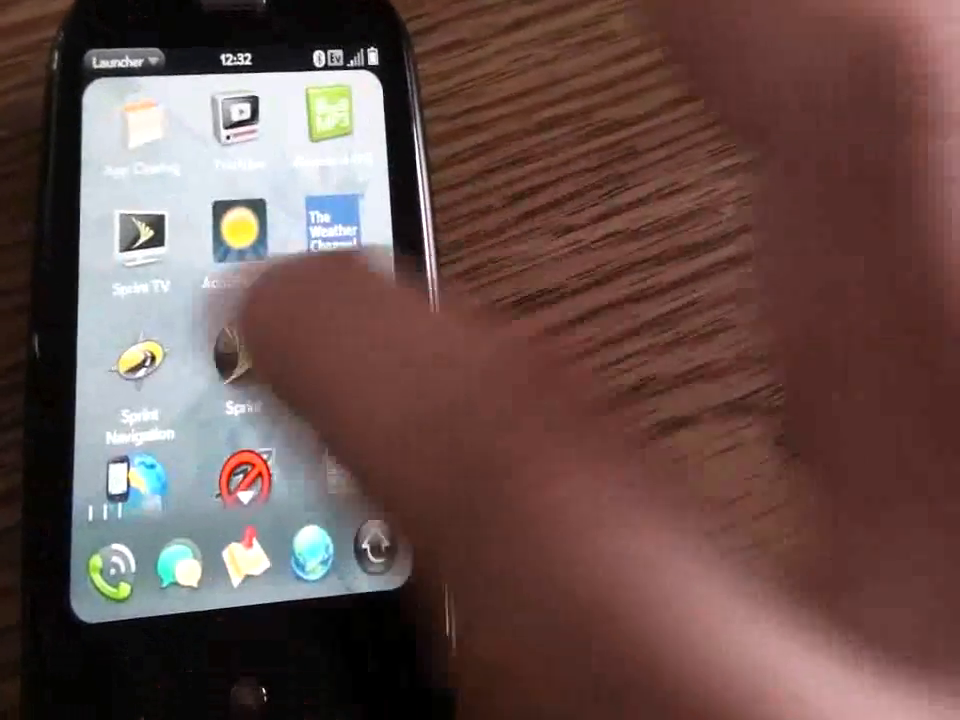
scroll("left", 3)
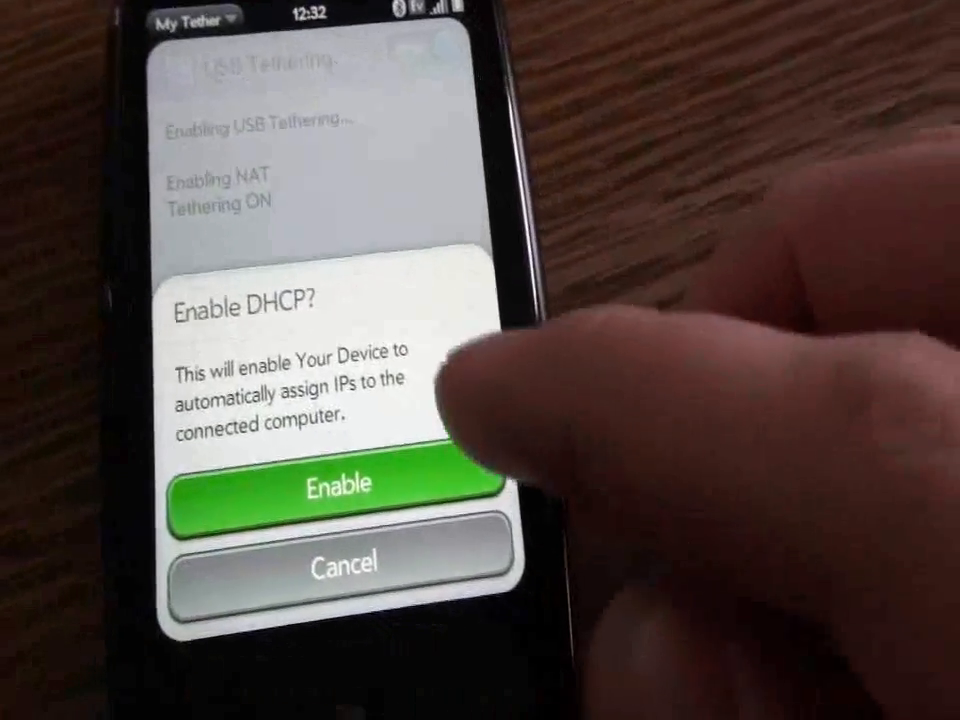
Step: Enable DHCP, confirm DHCP and USBNet show ON in Options, then close Options
left_click(338, 483)
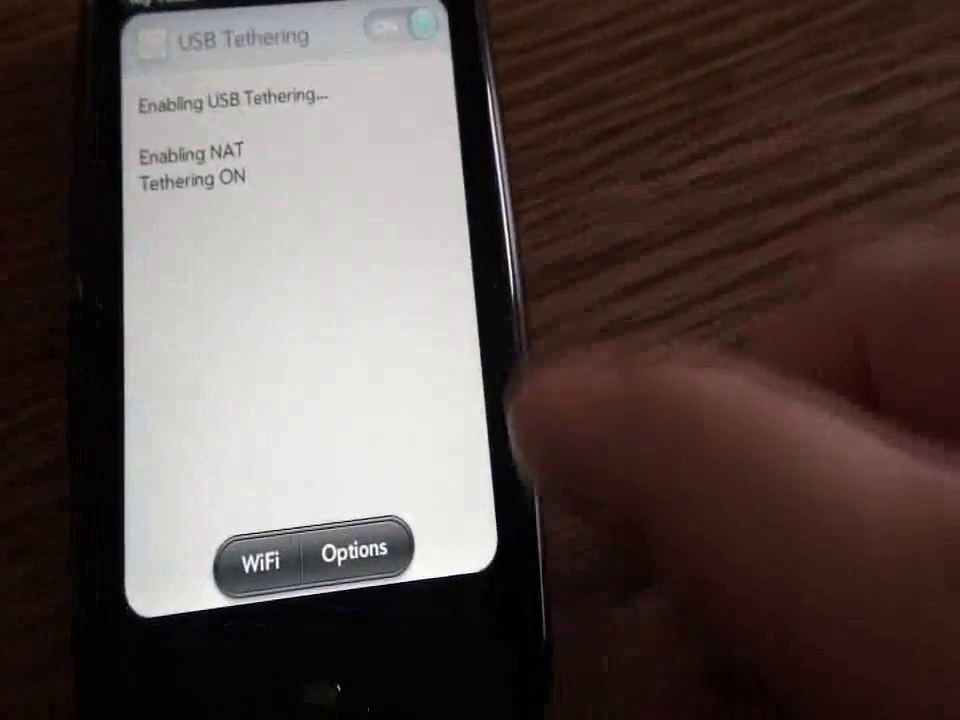
left_click(353, 555)
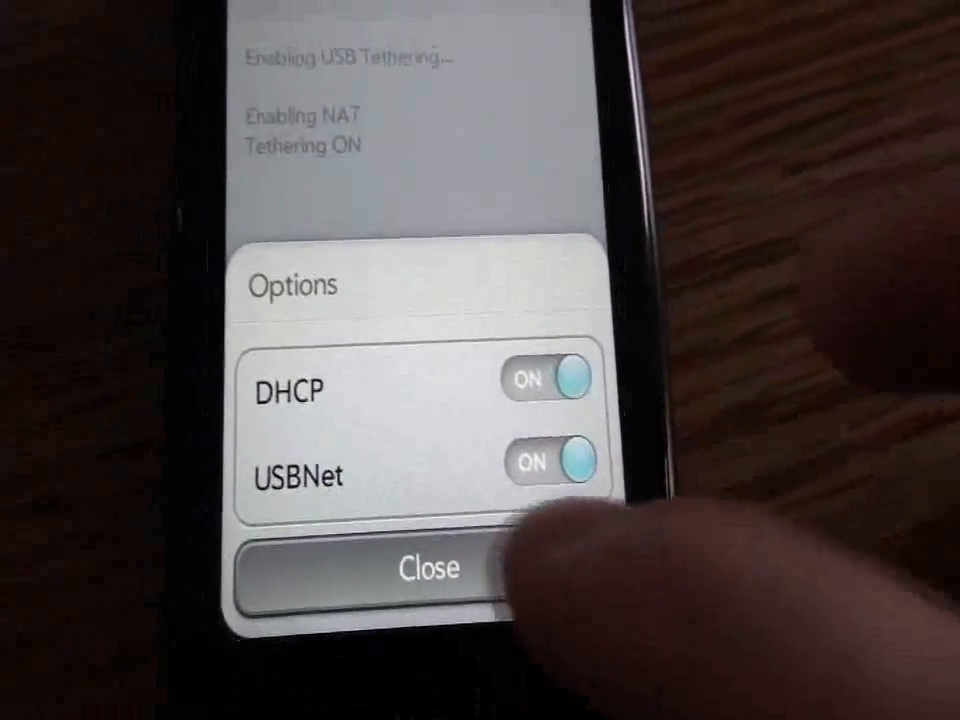
left_click(428, 567)
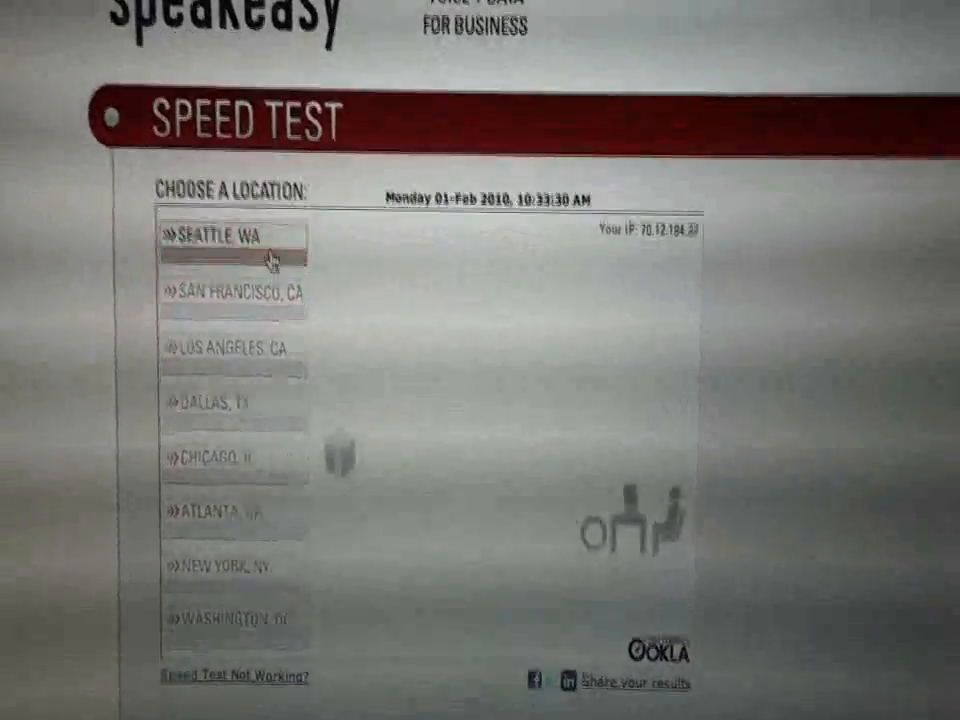
Step: Test against Seattle, WA and scroll to results: 941 kbps down, 248 kbps up
left_click(233, 240)
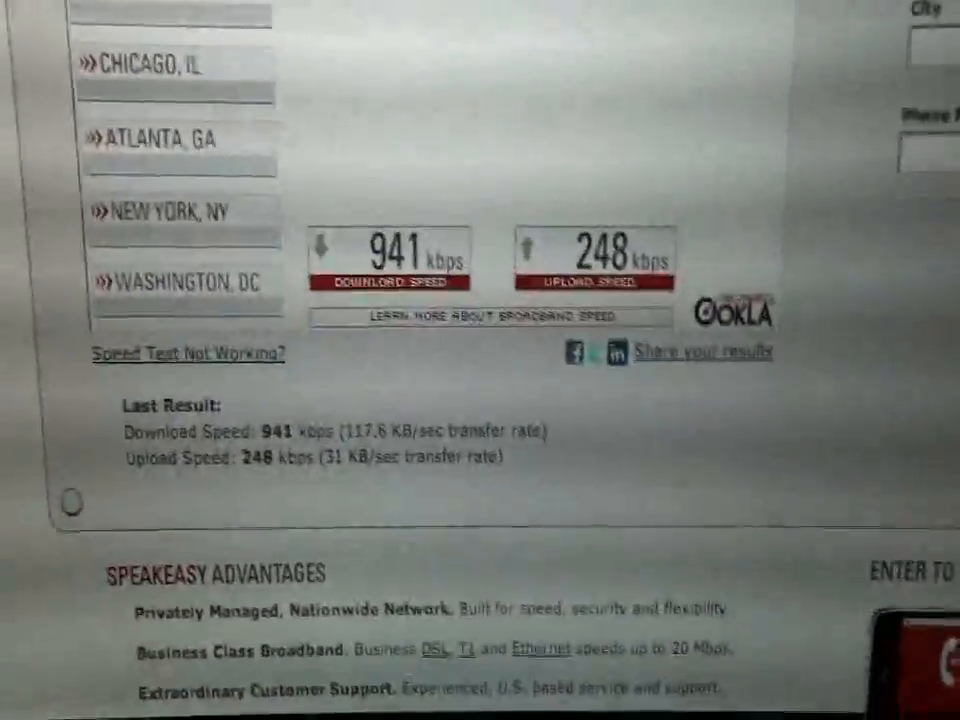
scroll("down", 3)
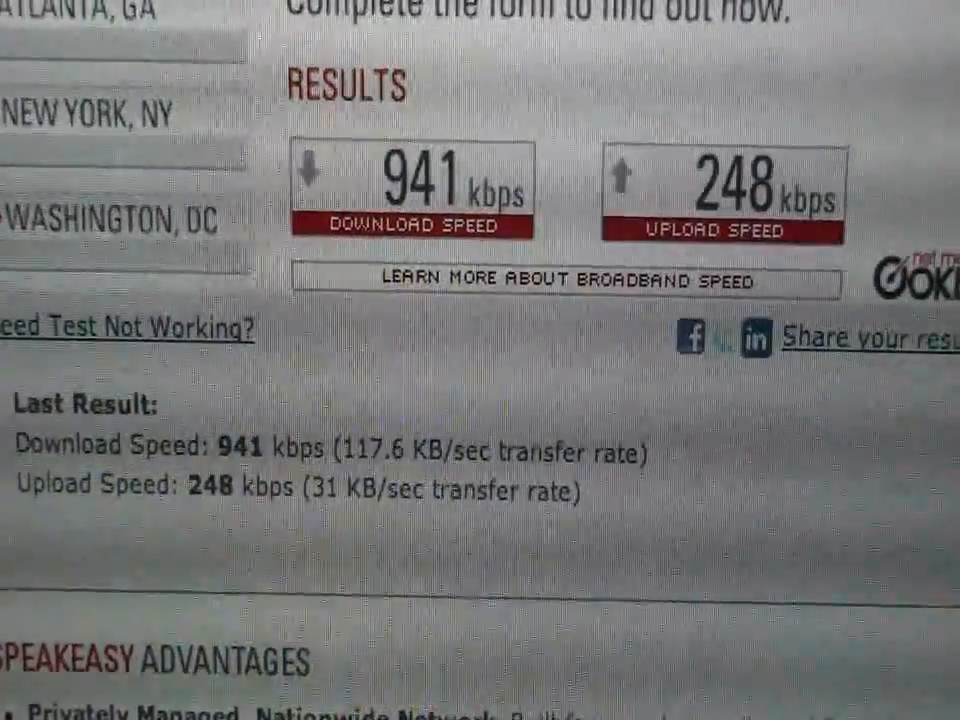